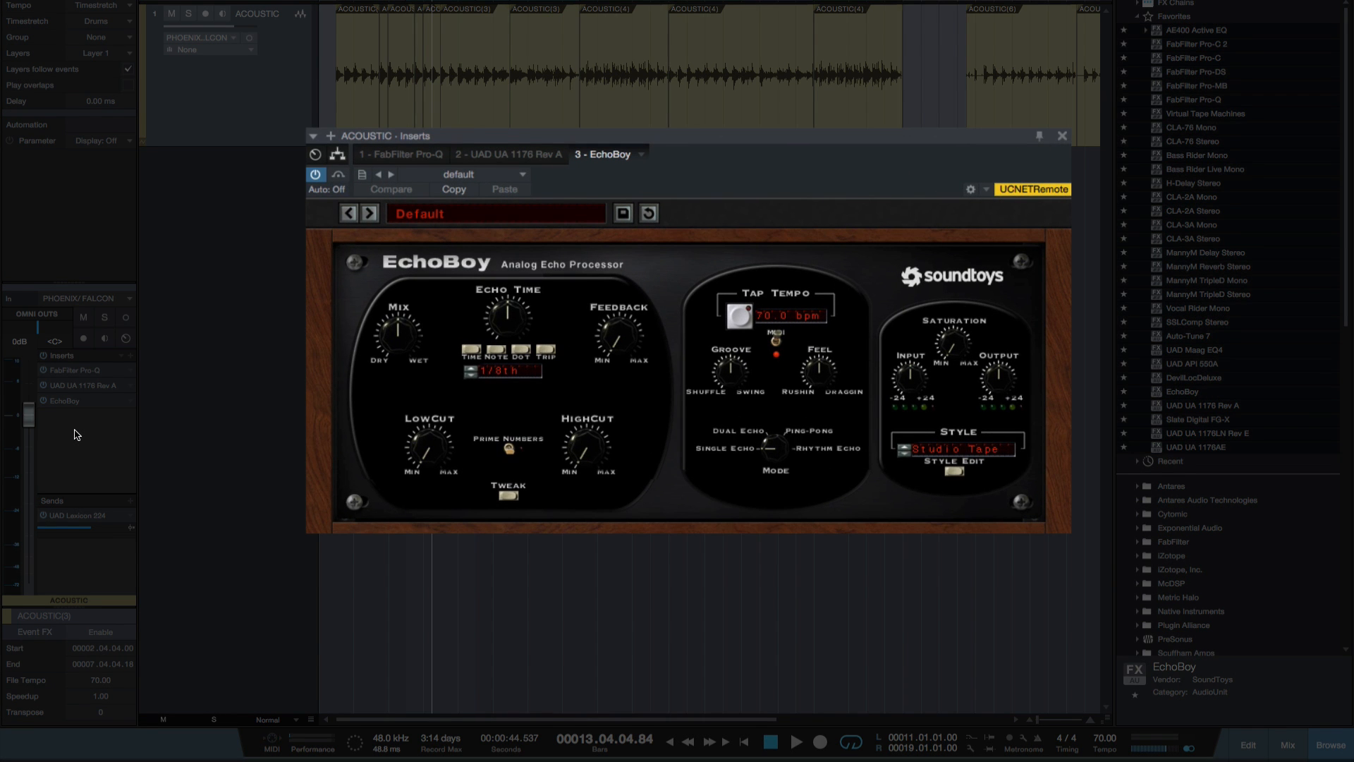
Step: Switch the acoustic track's EchoBoy insert to Ping-Pong echo mode
left_click(805, 430)
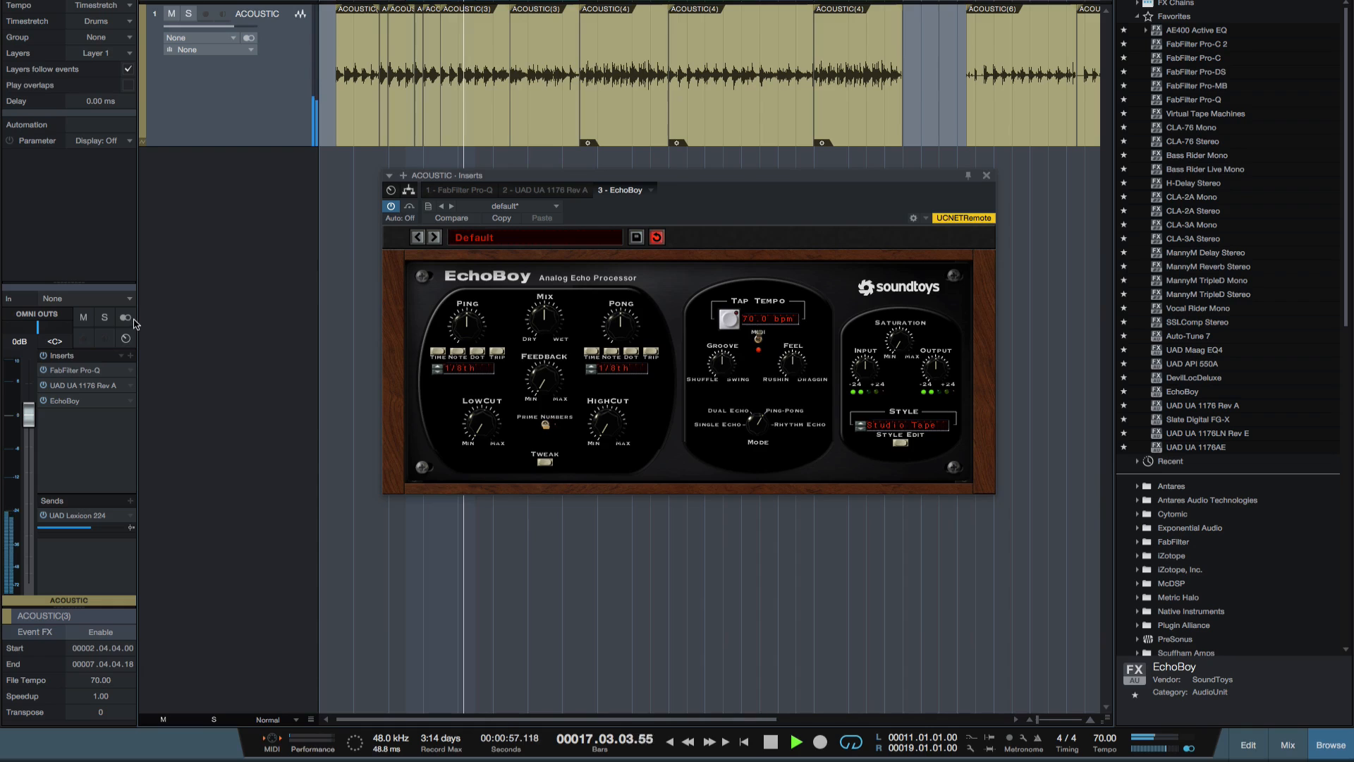
mouse_move(125, 317)
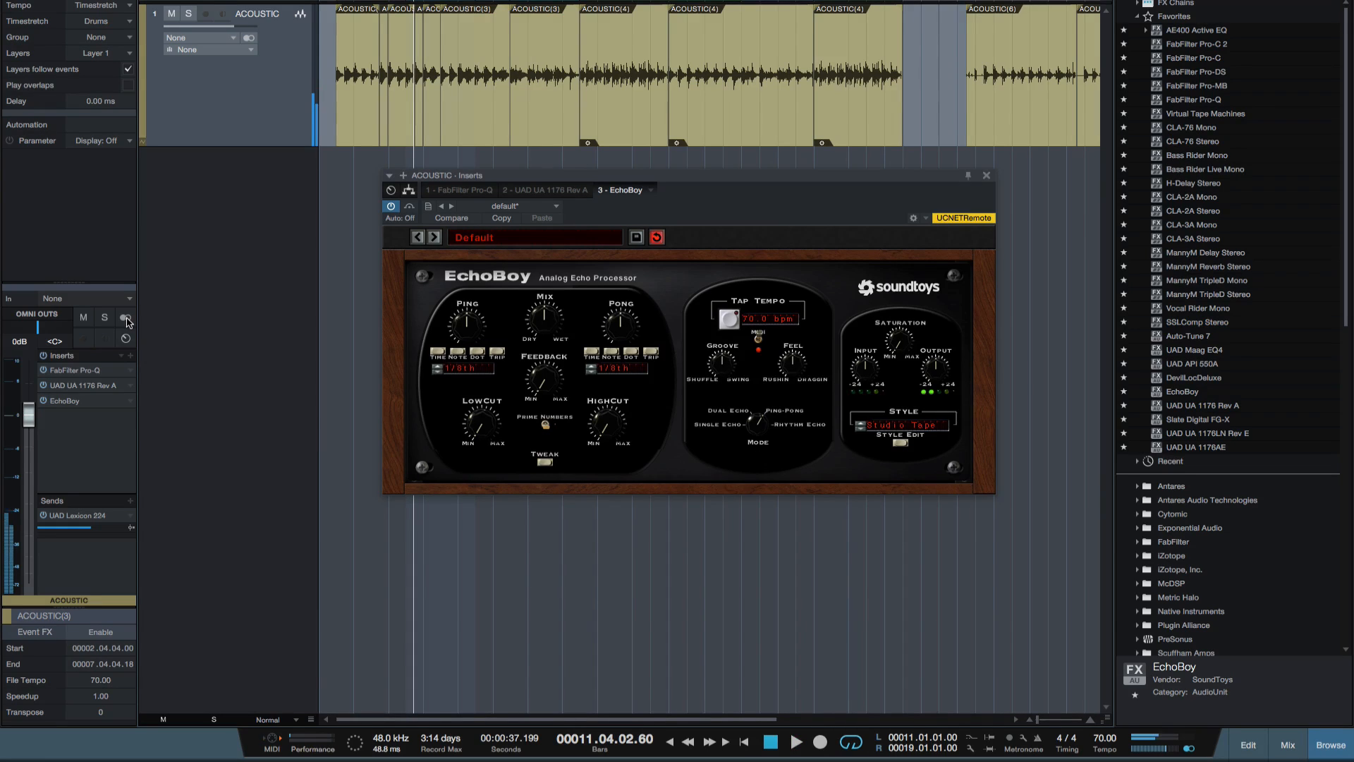
right_click(63, 399)
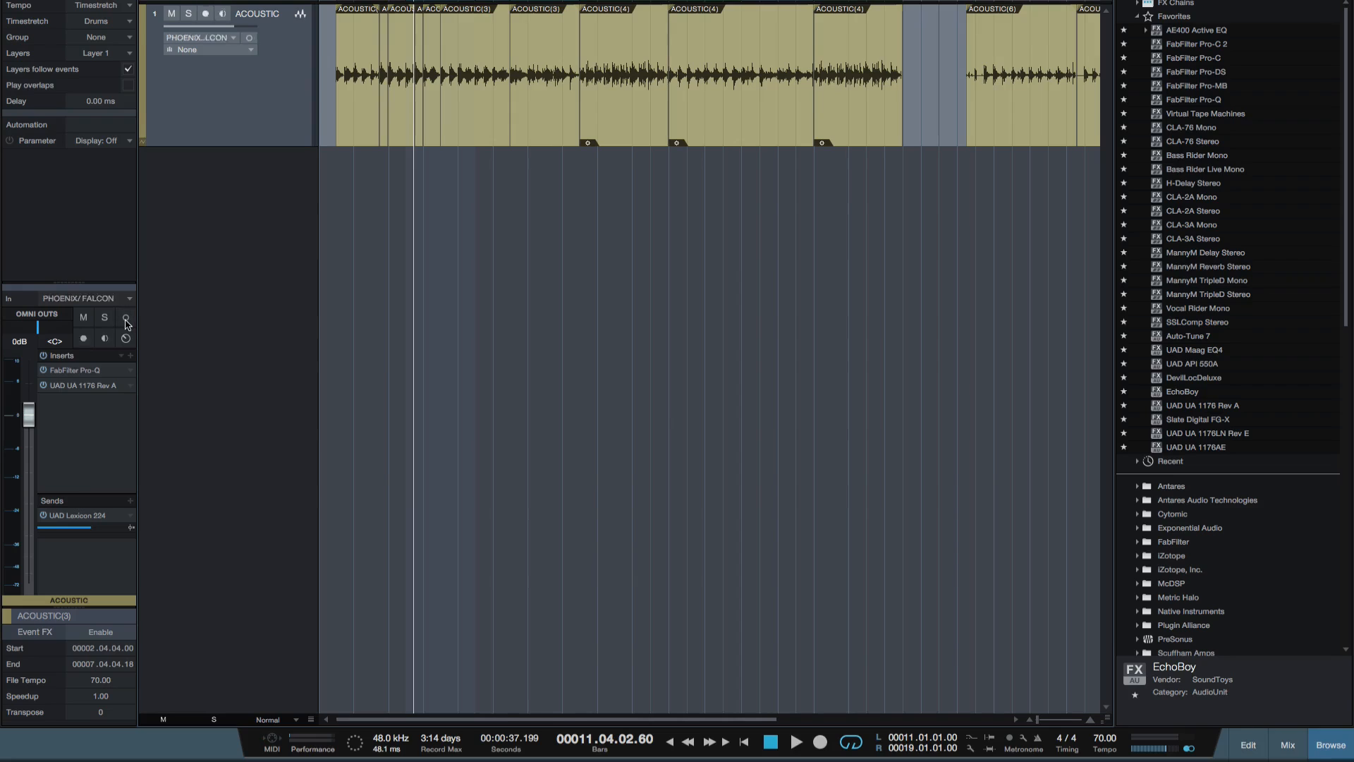
mouse_move(147, 455)
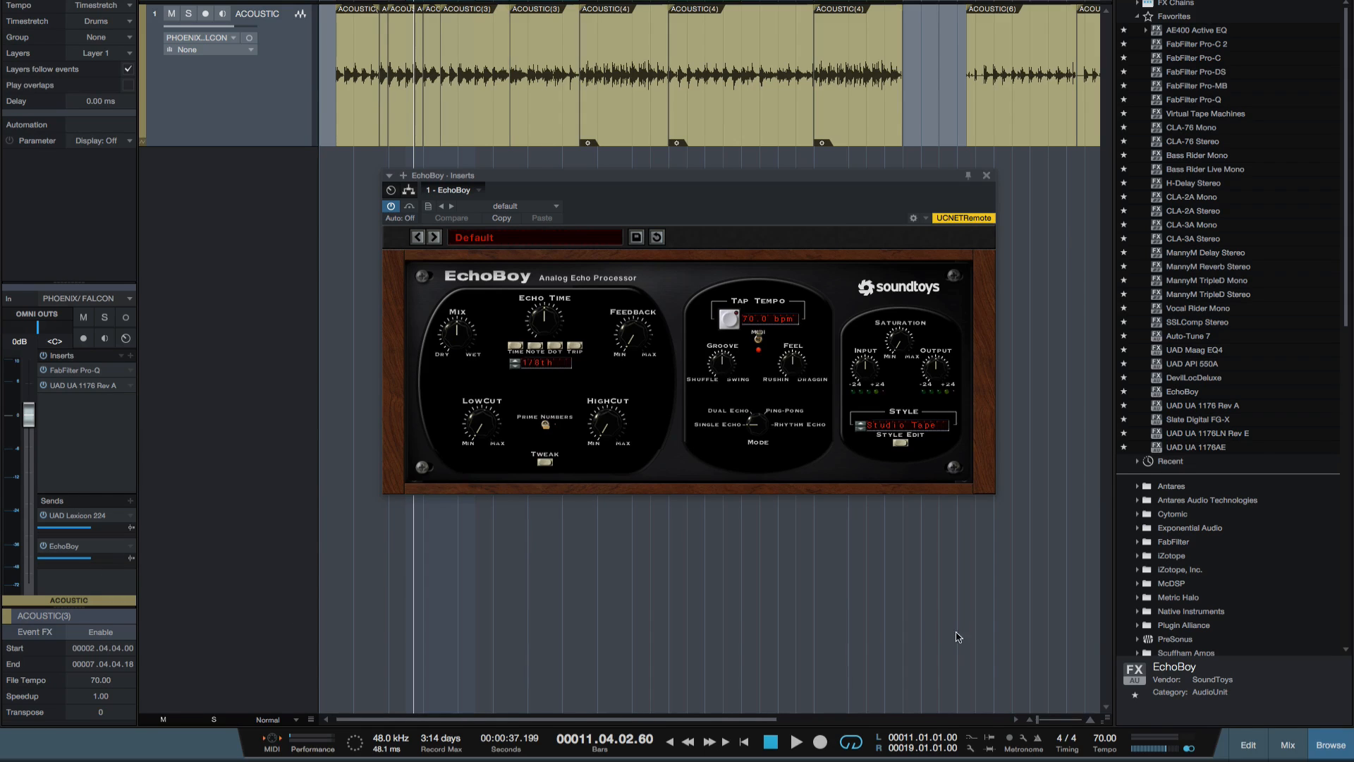
Step: Show the mixer to view the new EchoBoy FX channel and Bus 1
left_click(1286, 744)
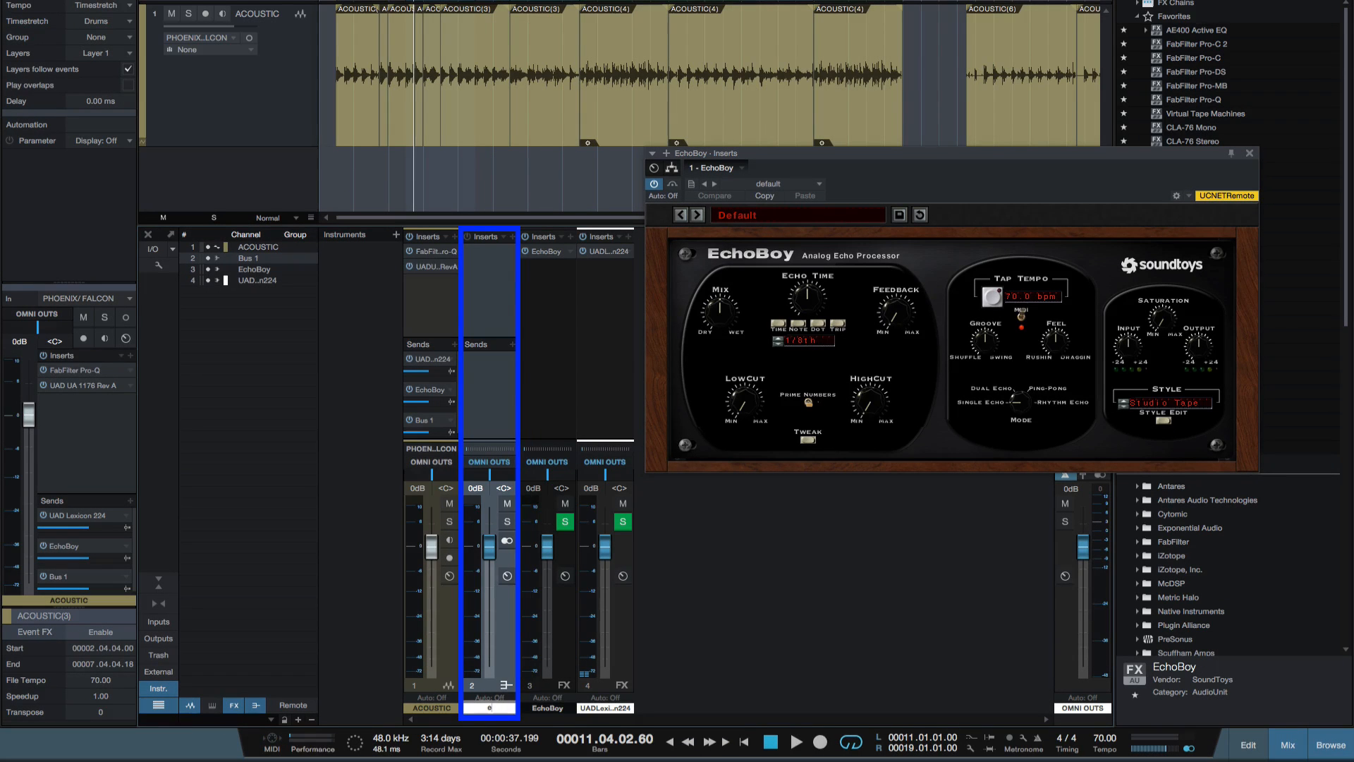
Step: Rename Bus 1 to 'echoboy bus' and insert EchoBoy on it
type("echoyboy bus")
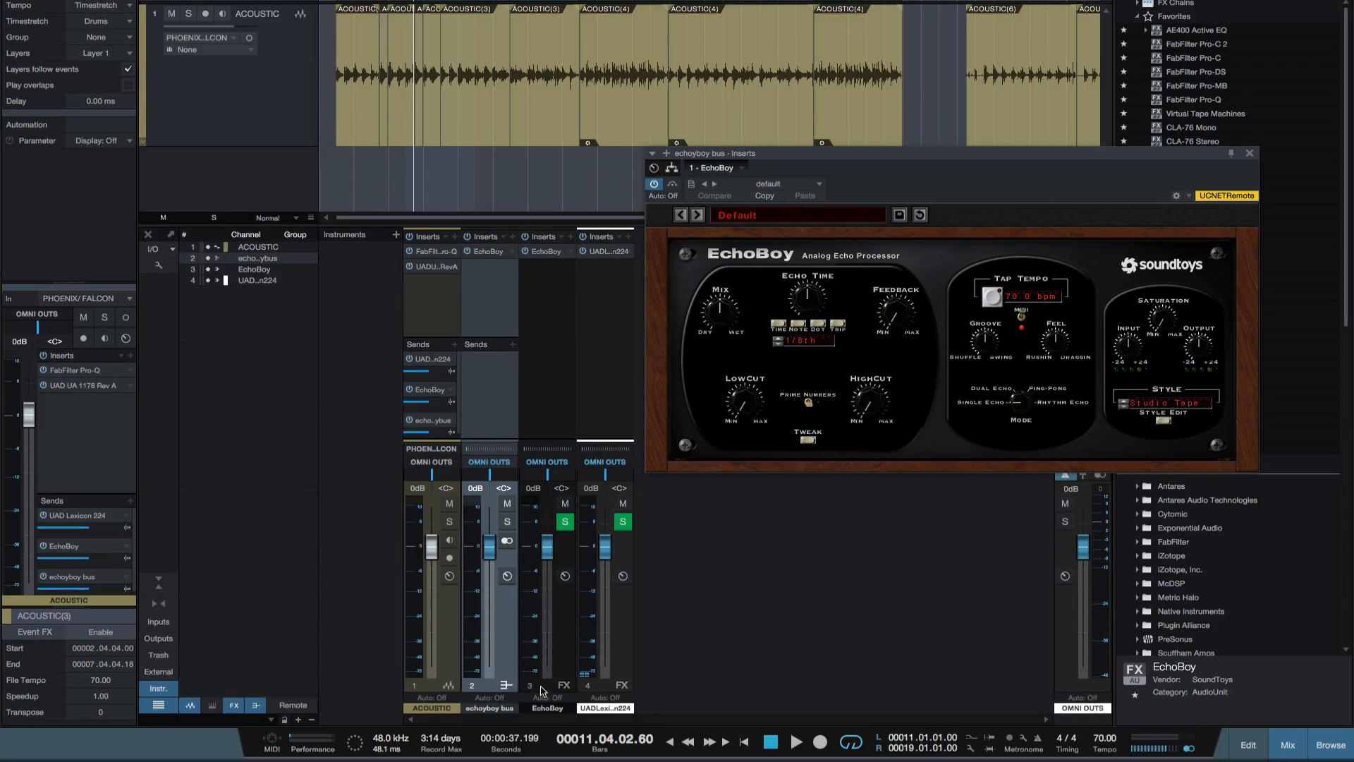
left_click(489, 708)
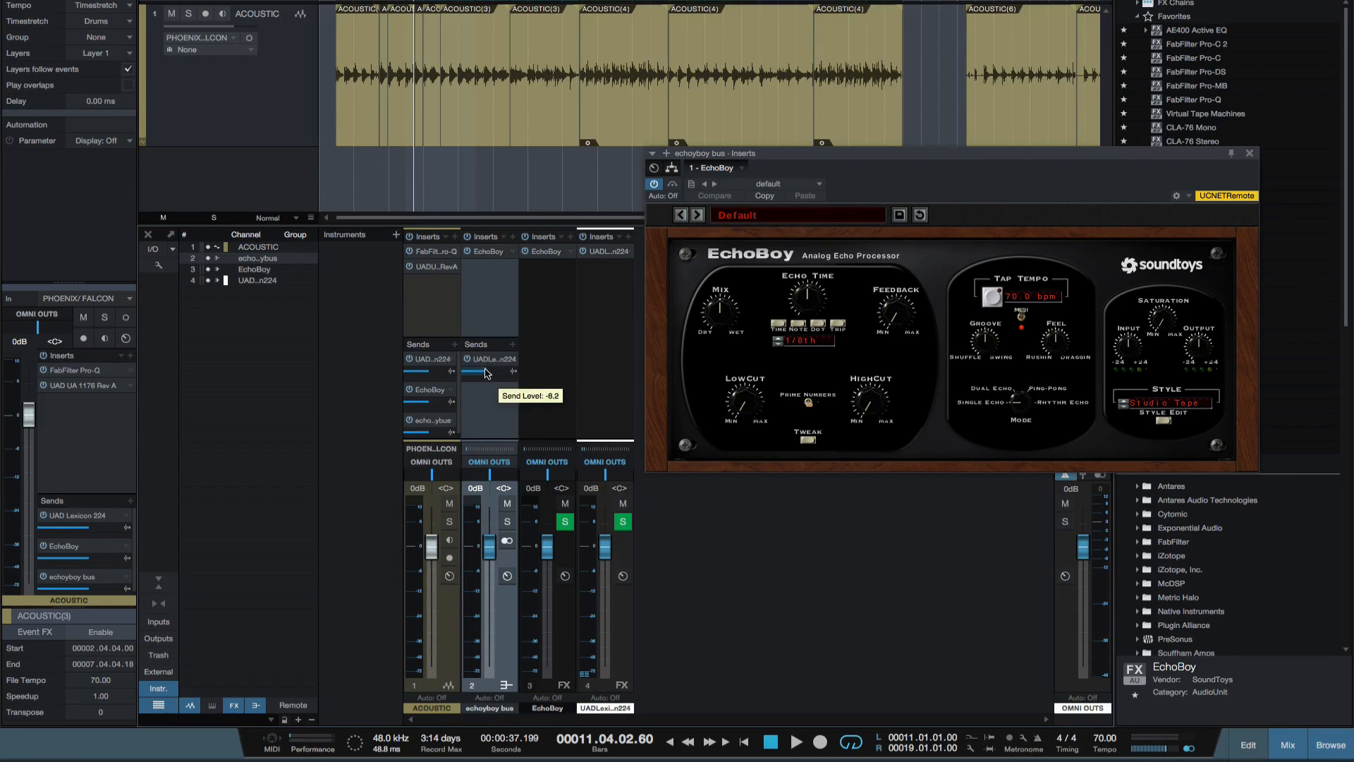
mouse_move(562, 641)
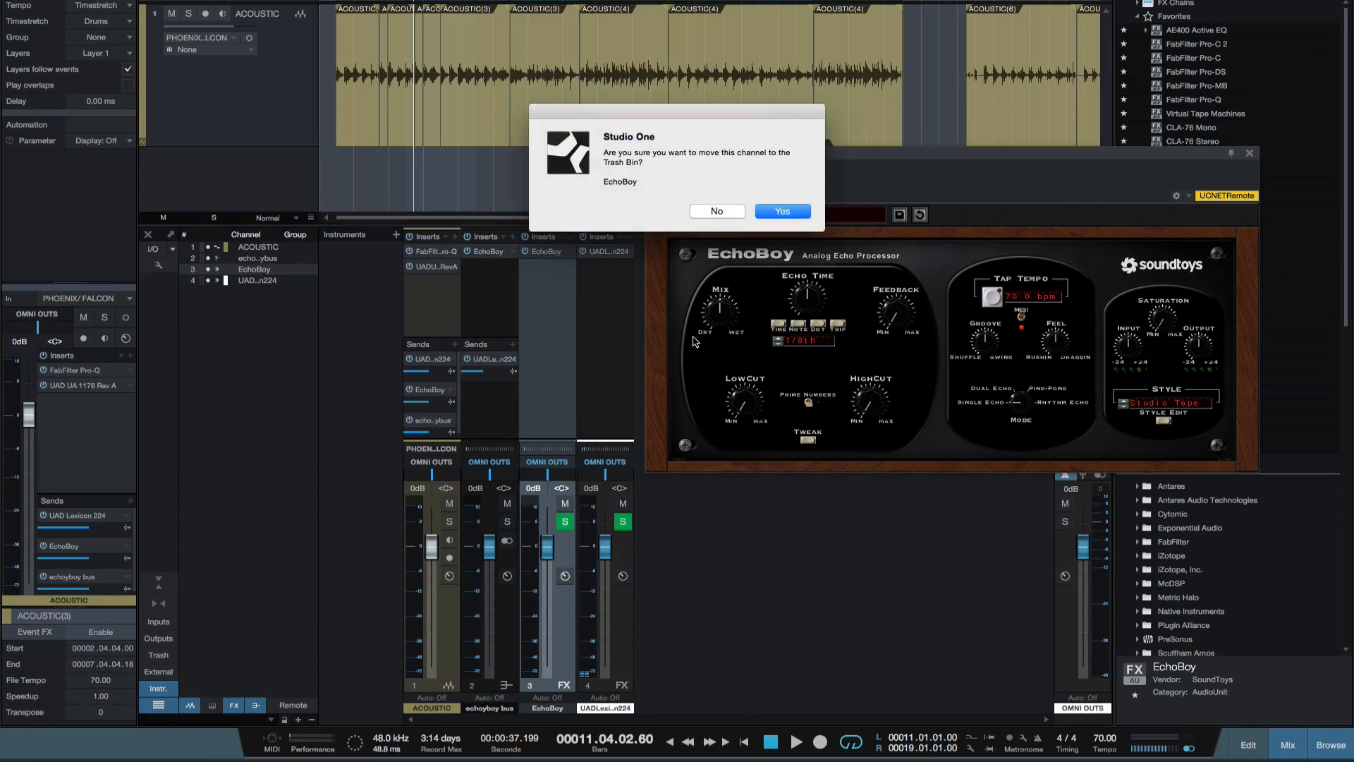
Step: Confirm deleting the EchoBoy FX channel and remove the acoustic track's empty send
left_click(781, 211)
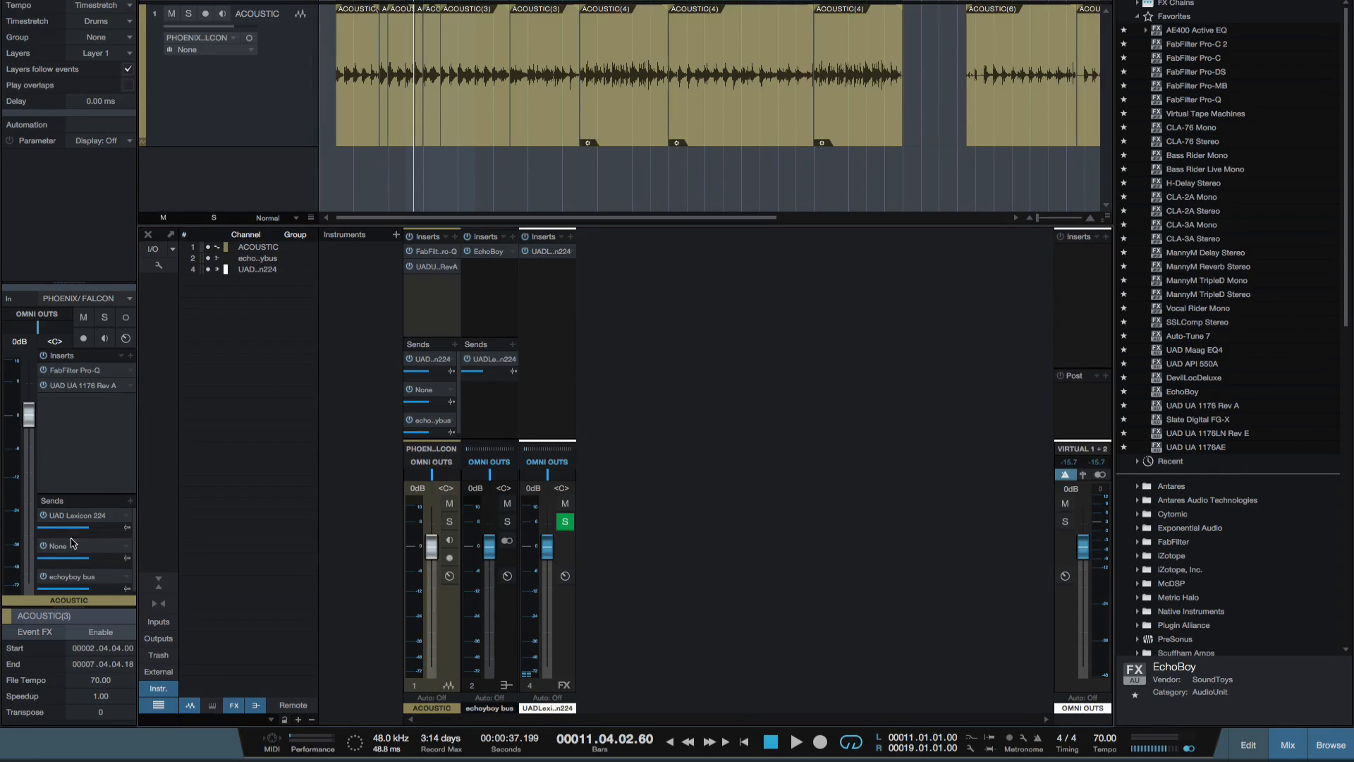
left_click(56, 545)
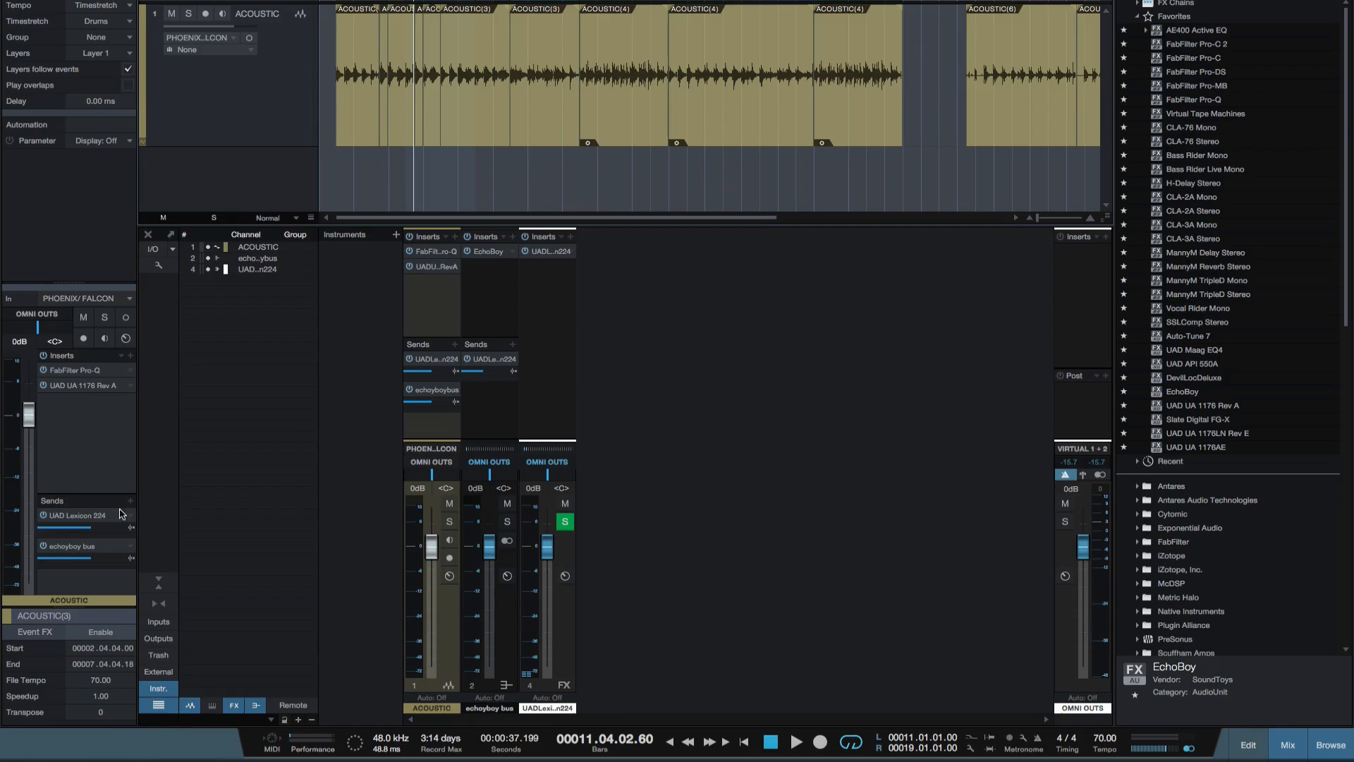
mouse_move(1155, 619)
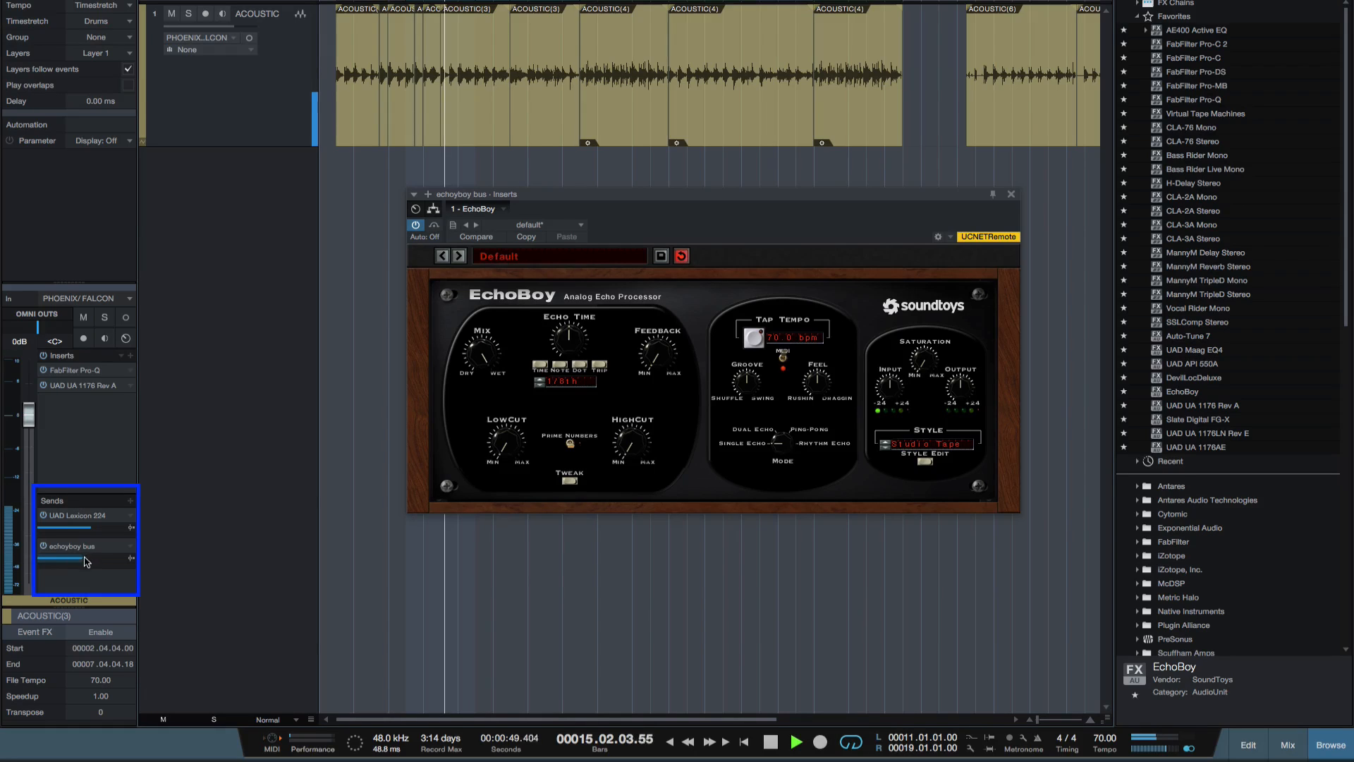
Step: Raise the acoustic track's send level to the echoboy bus
left_click_drag(82, 559, 116, 559)
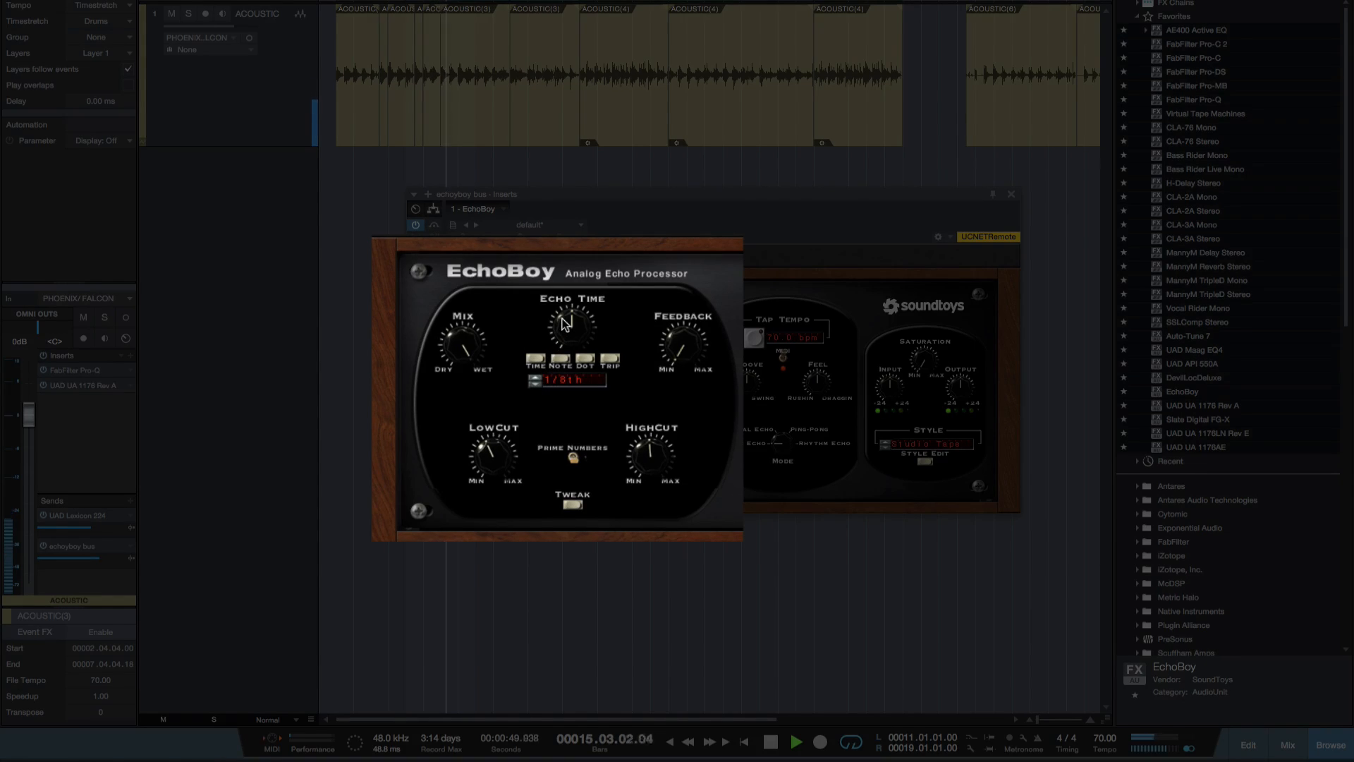
Step: Change the echoboy bus EchoBoy echo time from 1/8 to 1/8 dotted
left_click_drag(570, 324, 553, 401)
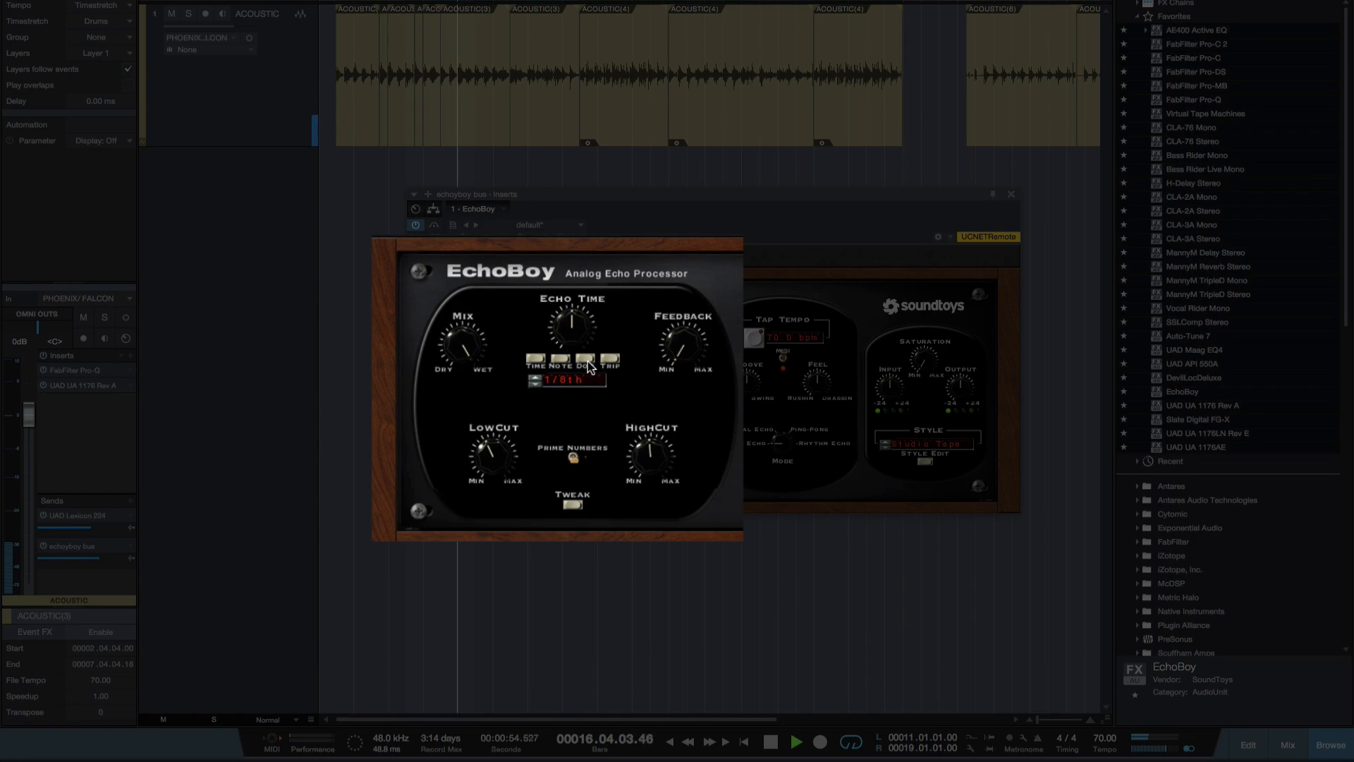
left_click(584, 359)
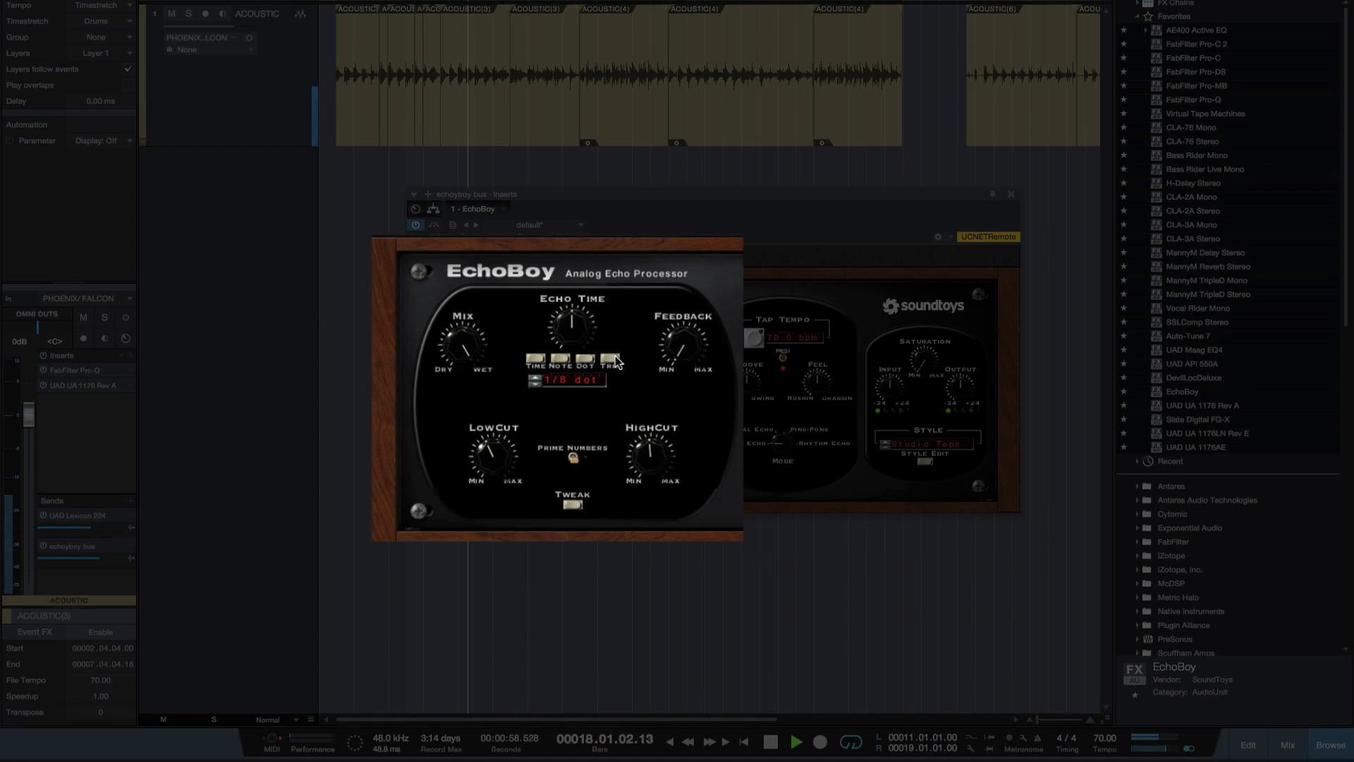
Step: Turn the echoboy bus EchoBoy's Mode knob to Ping-Pong
left_click(608, 359)
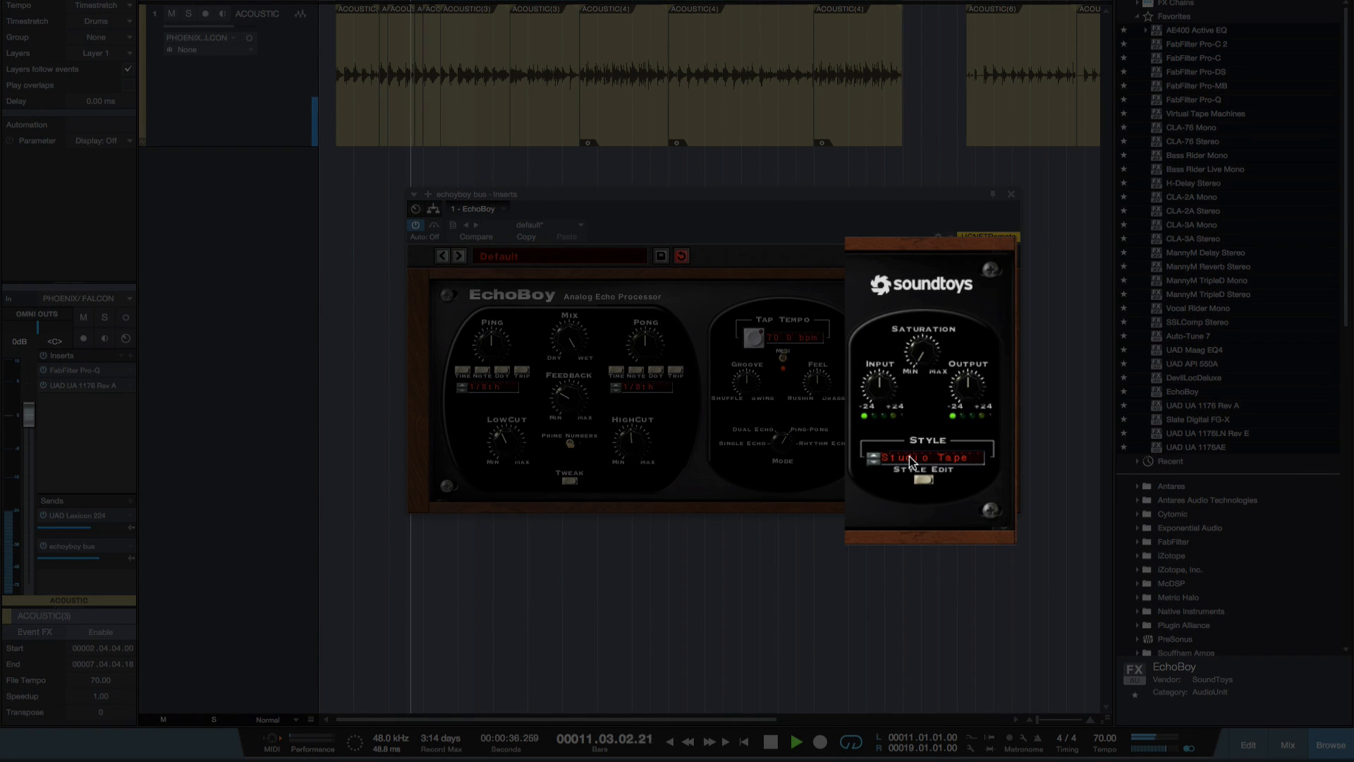
Step: Set EchoBoy's Style to Memory Man and lower the echoboy bus send level
left_click(924, 456)
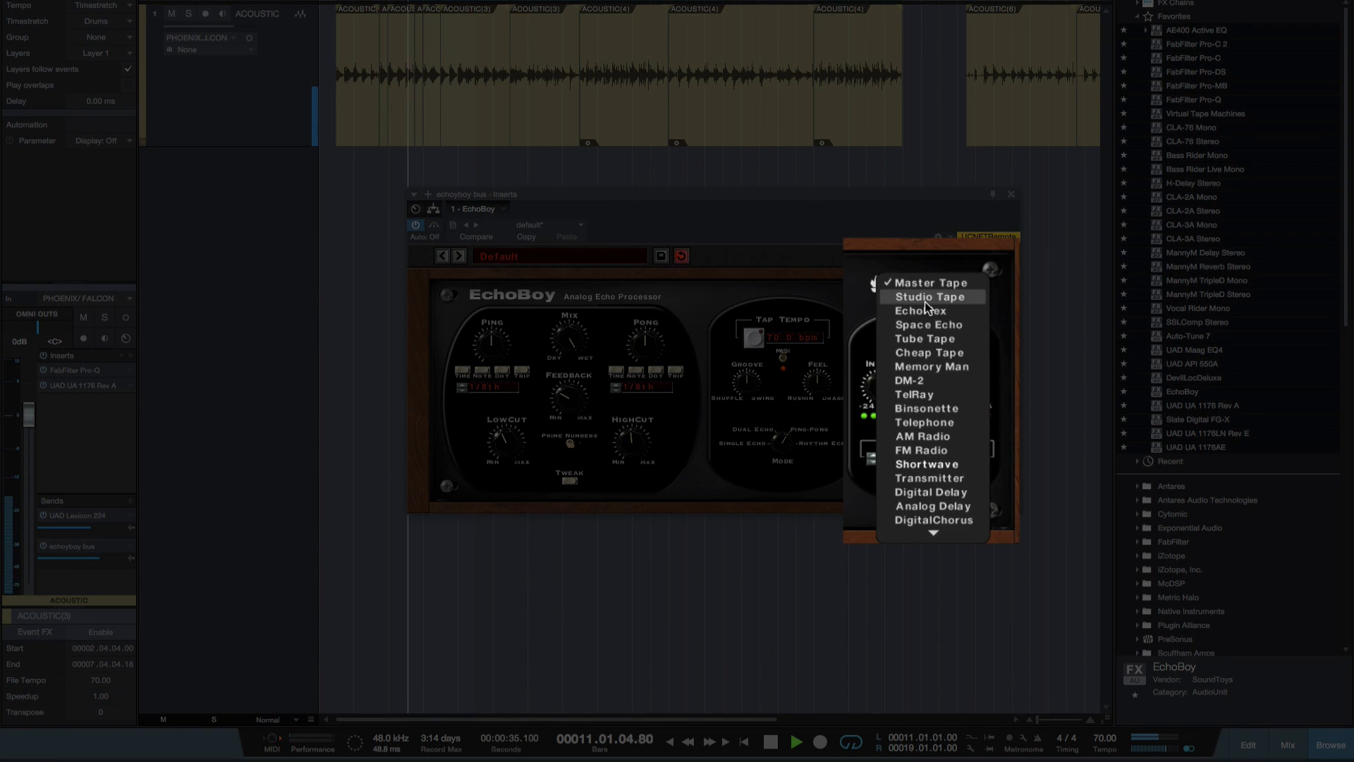
mouse_move(924, 324)
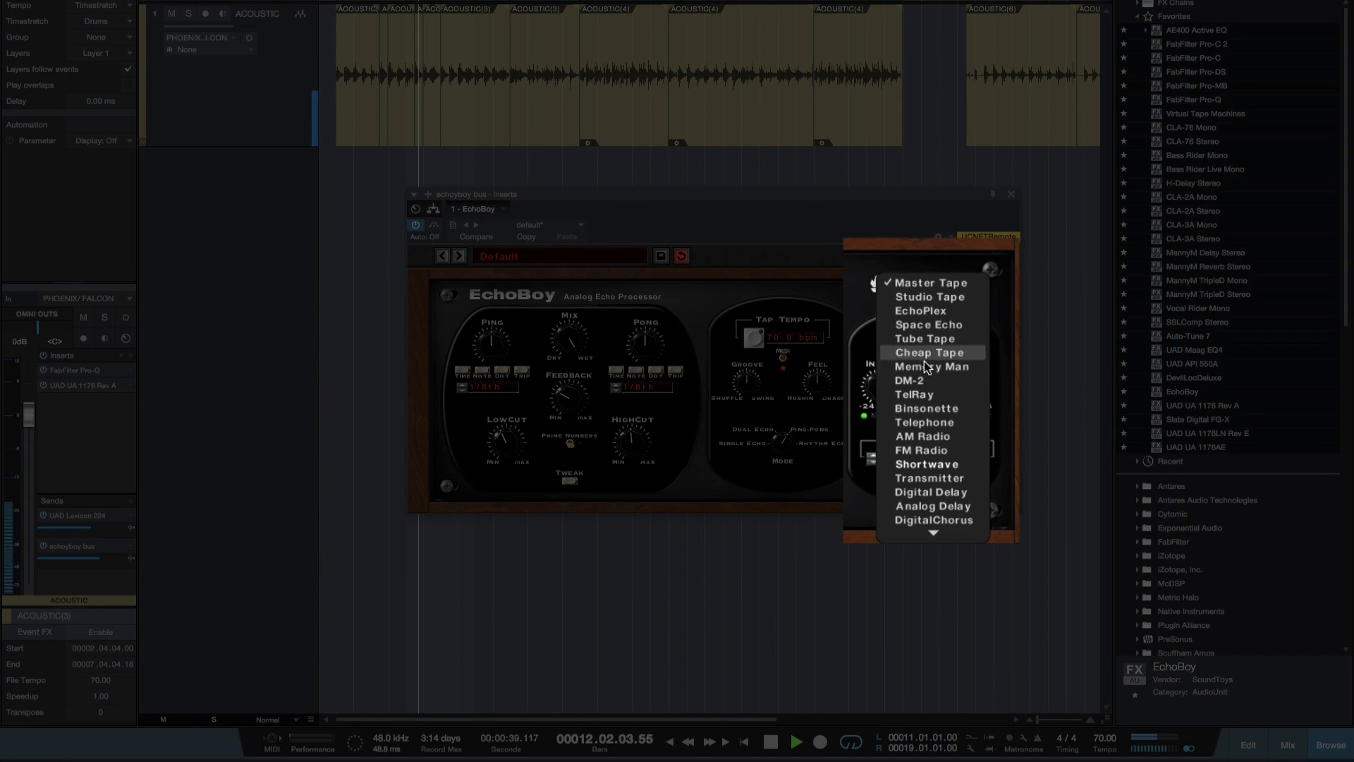
left_click(930, 366)
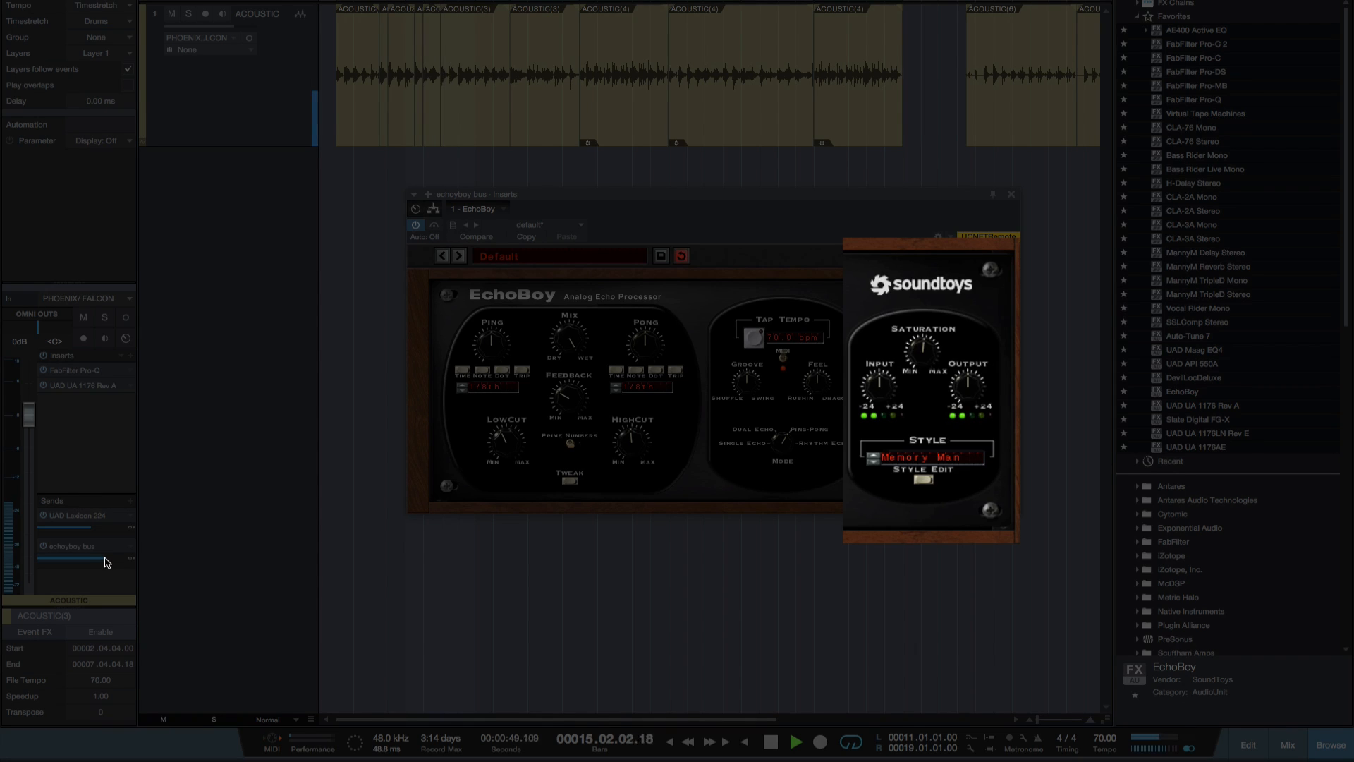
left_click_drag(112, 559, 82, 559)
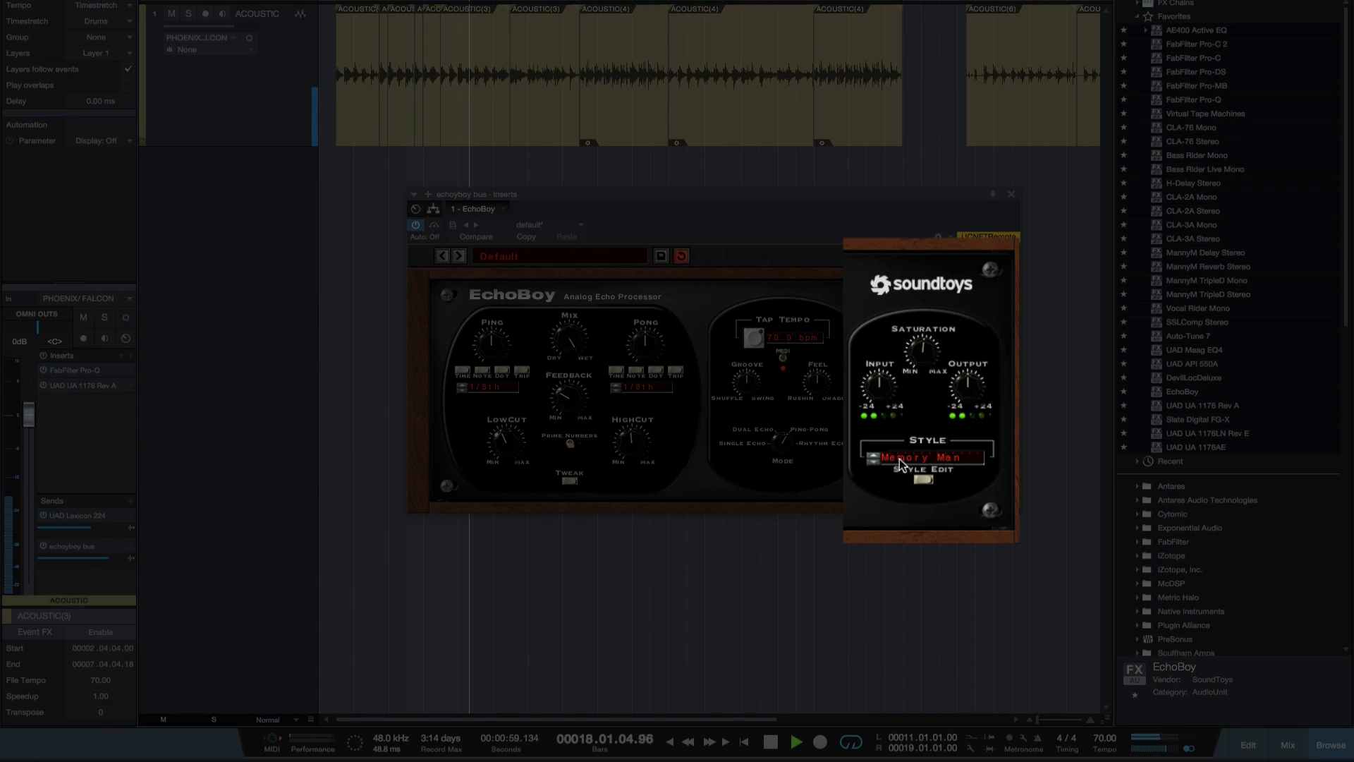
Step: Switch EchoBoy's Style to TelRay
left_click(922, 457)
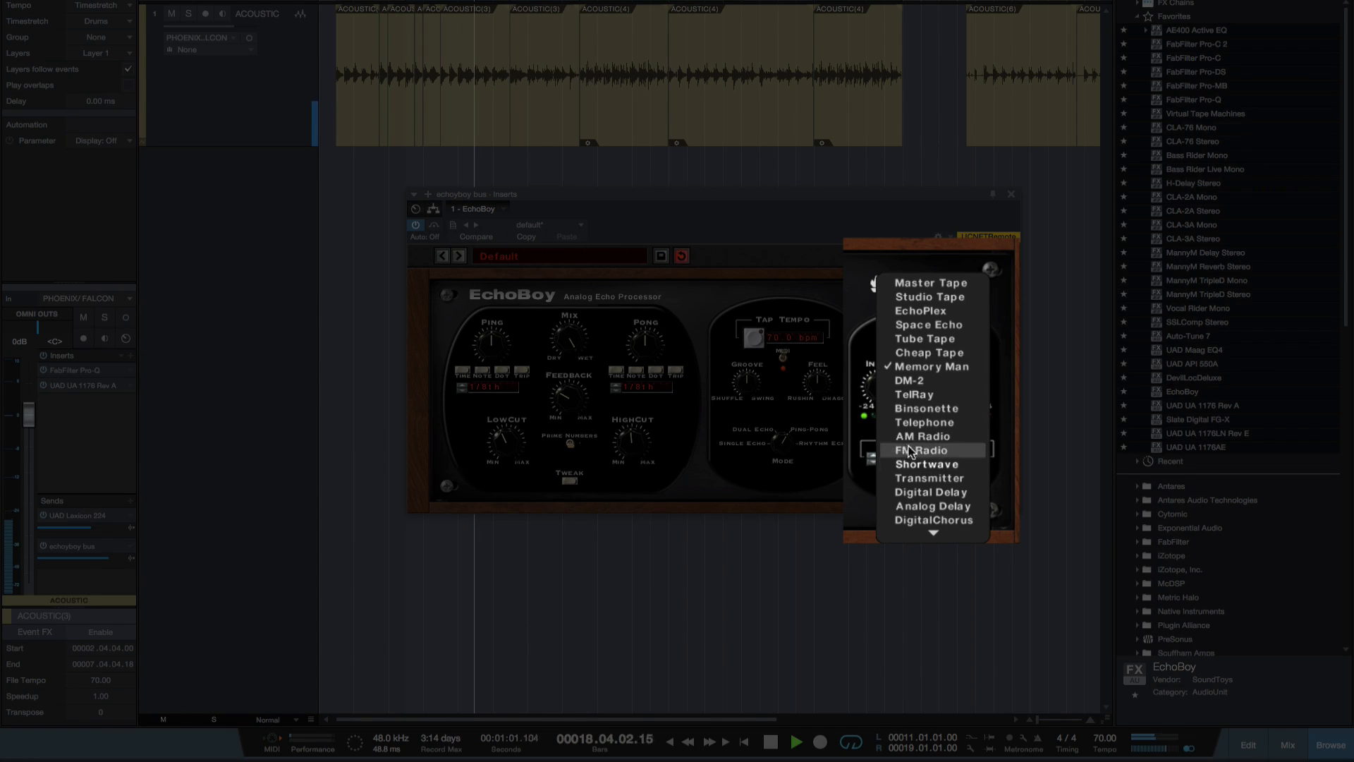
left_click(914, 394)
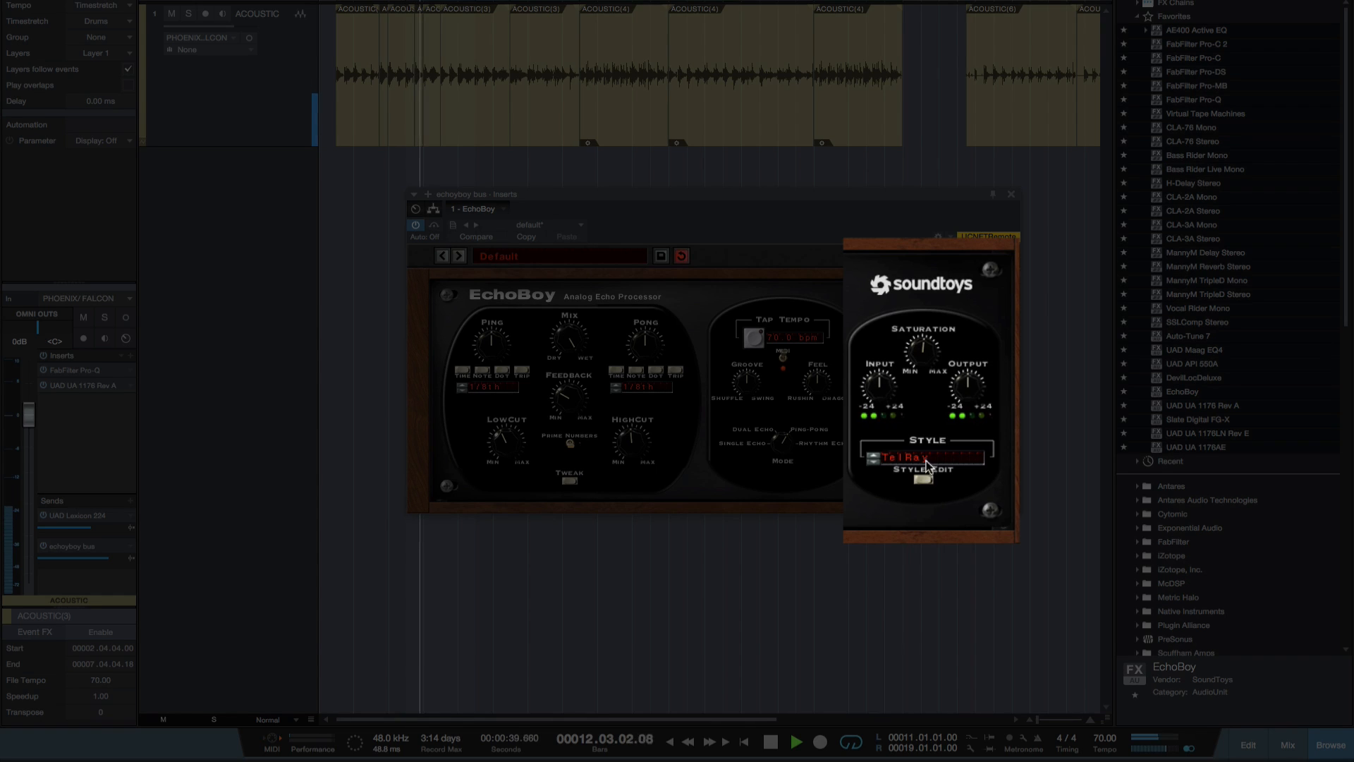
left_click(912, 457)
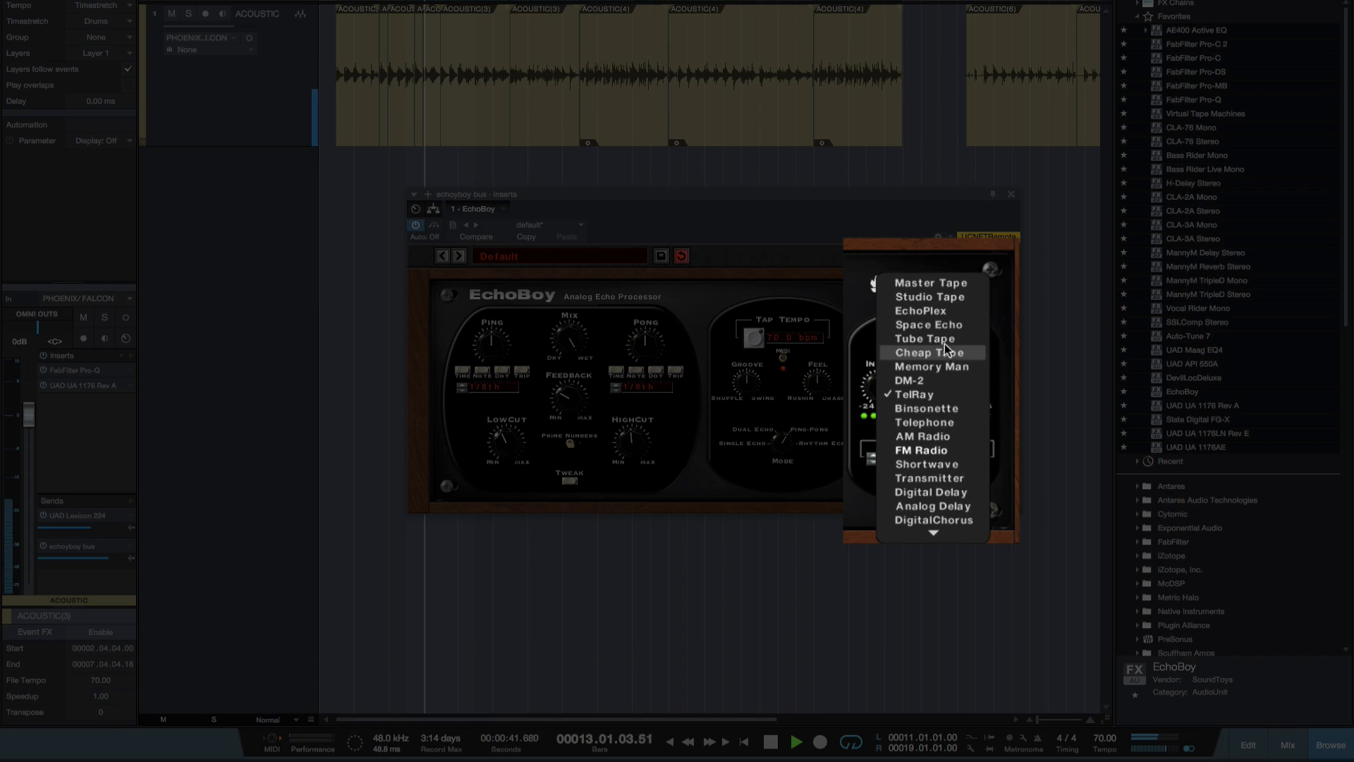
mouse_move(931, 338)
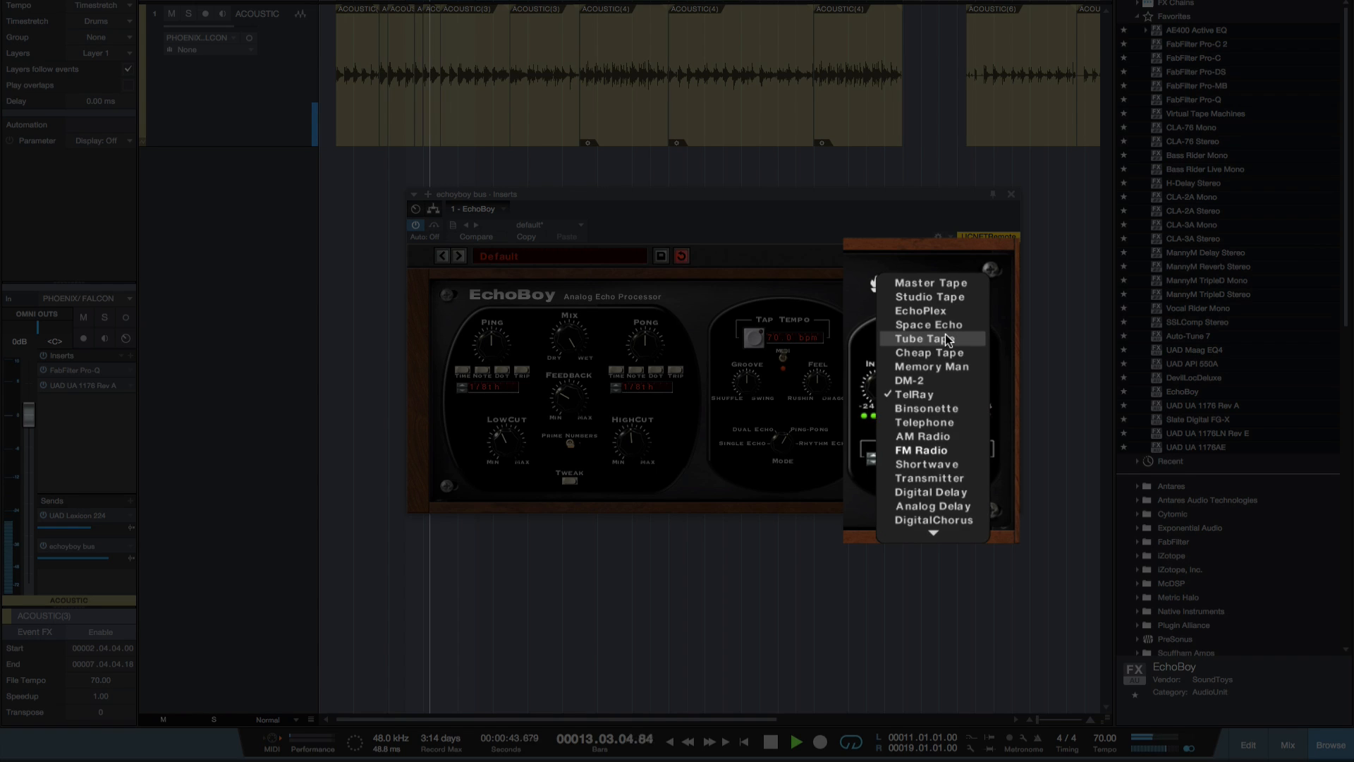